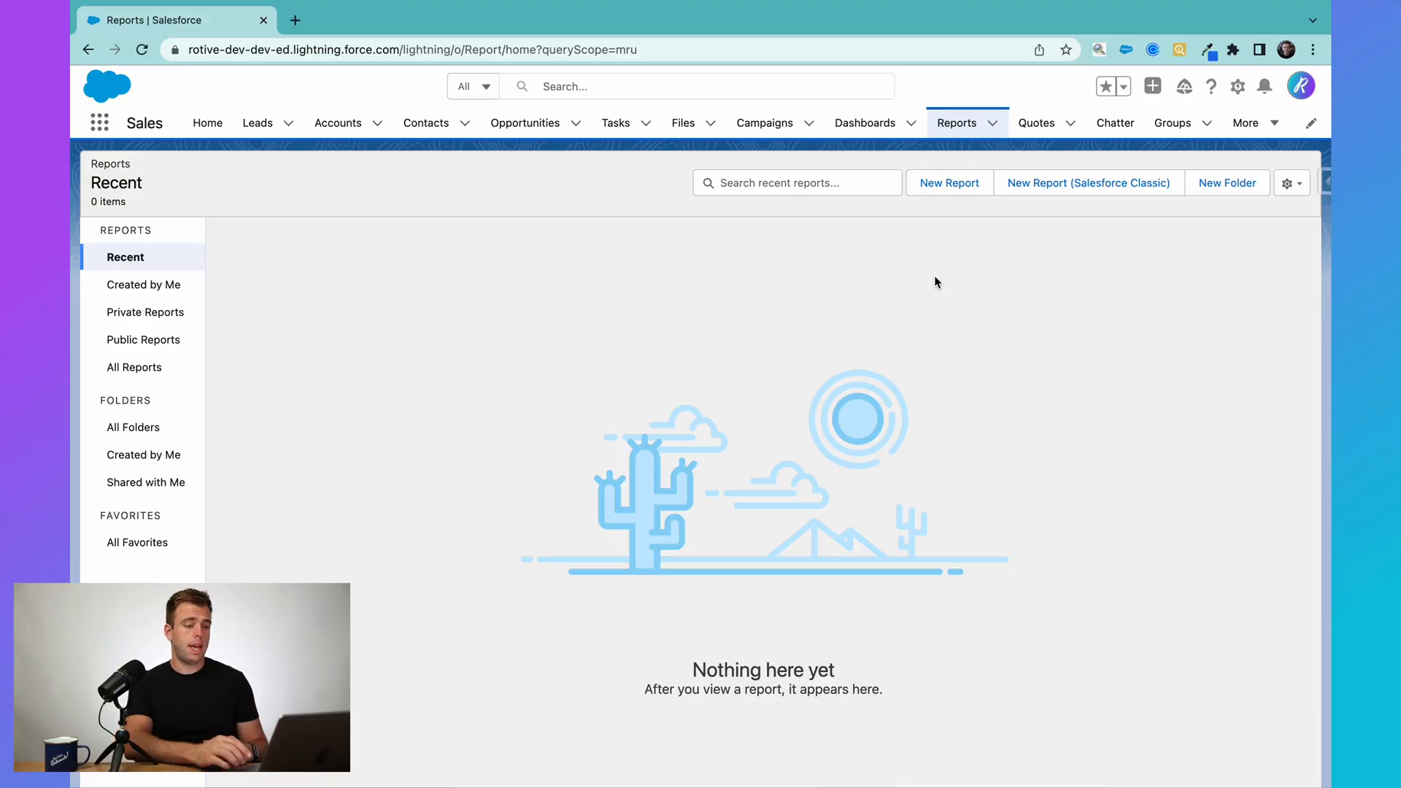
{"action": "mouse_move", "coordinate": [948, 183]}
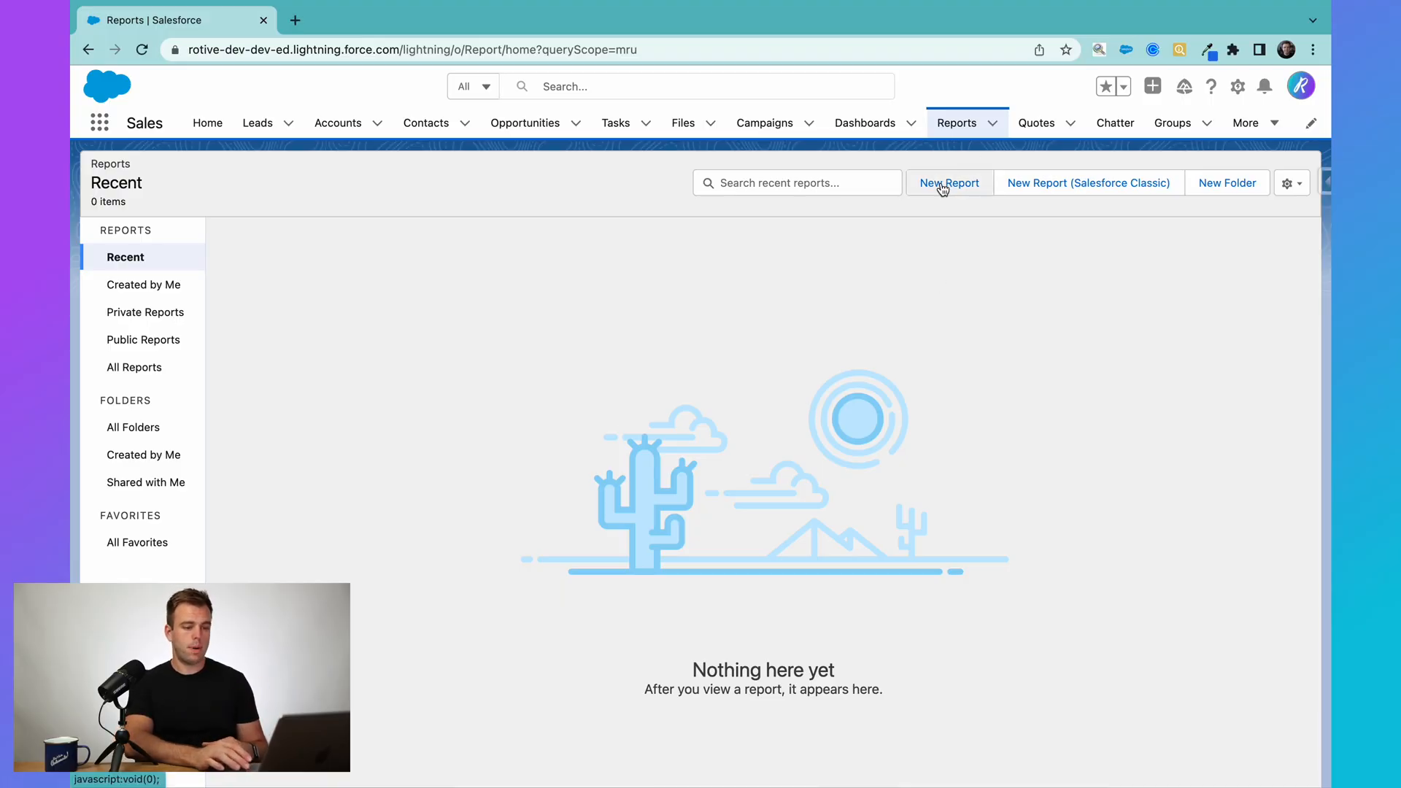
Start a new report and browse the All report types list, including opportunity types
{"action": "left_click", "coordinate": [949, 183]}
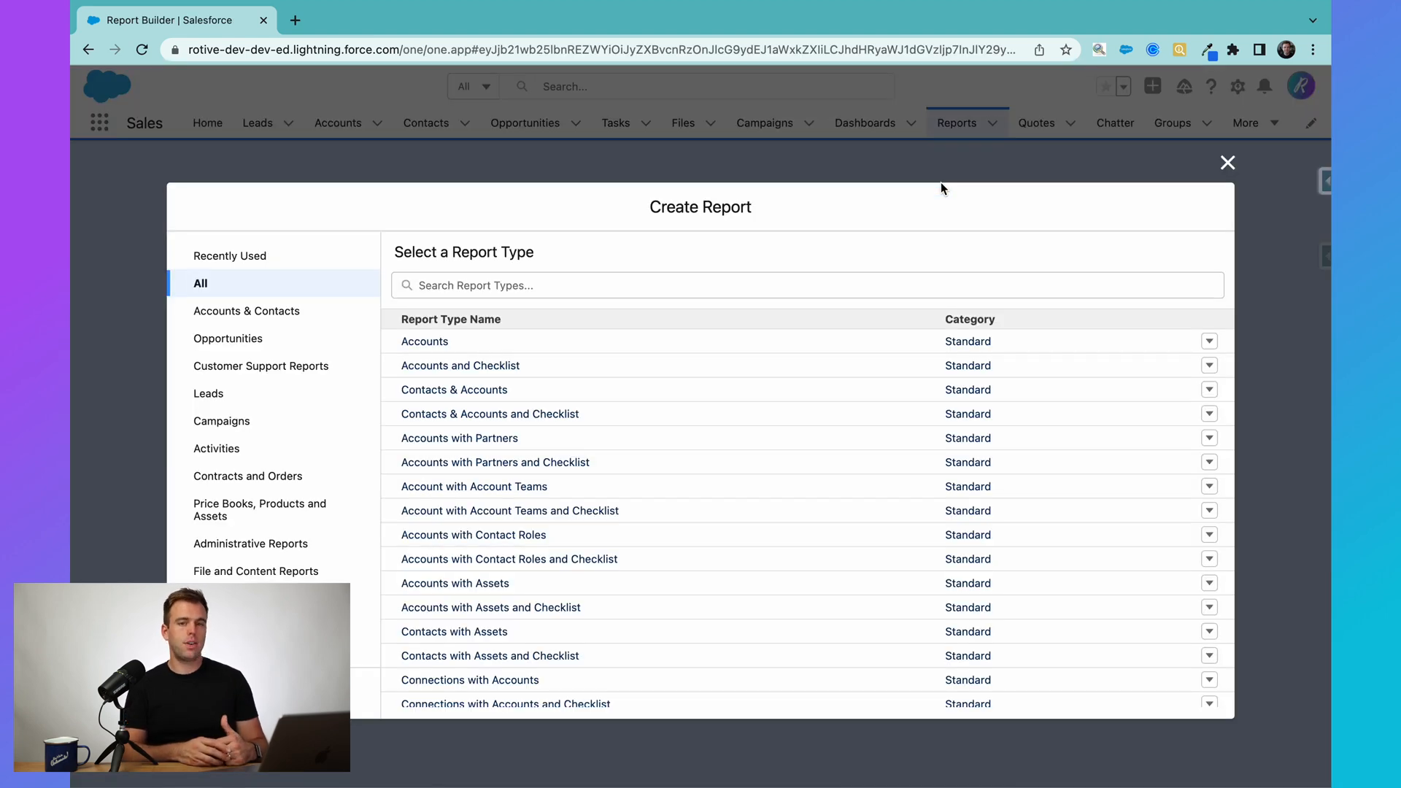
{"action": "mouse_move", "coordinate": [715, 564]}
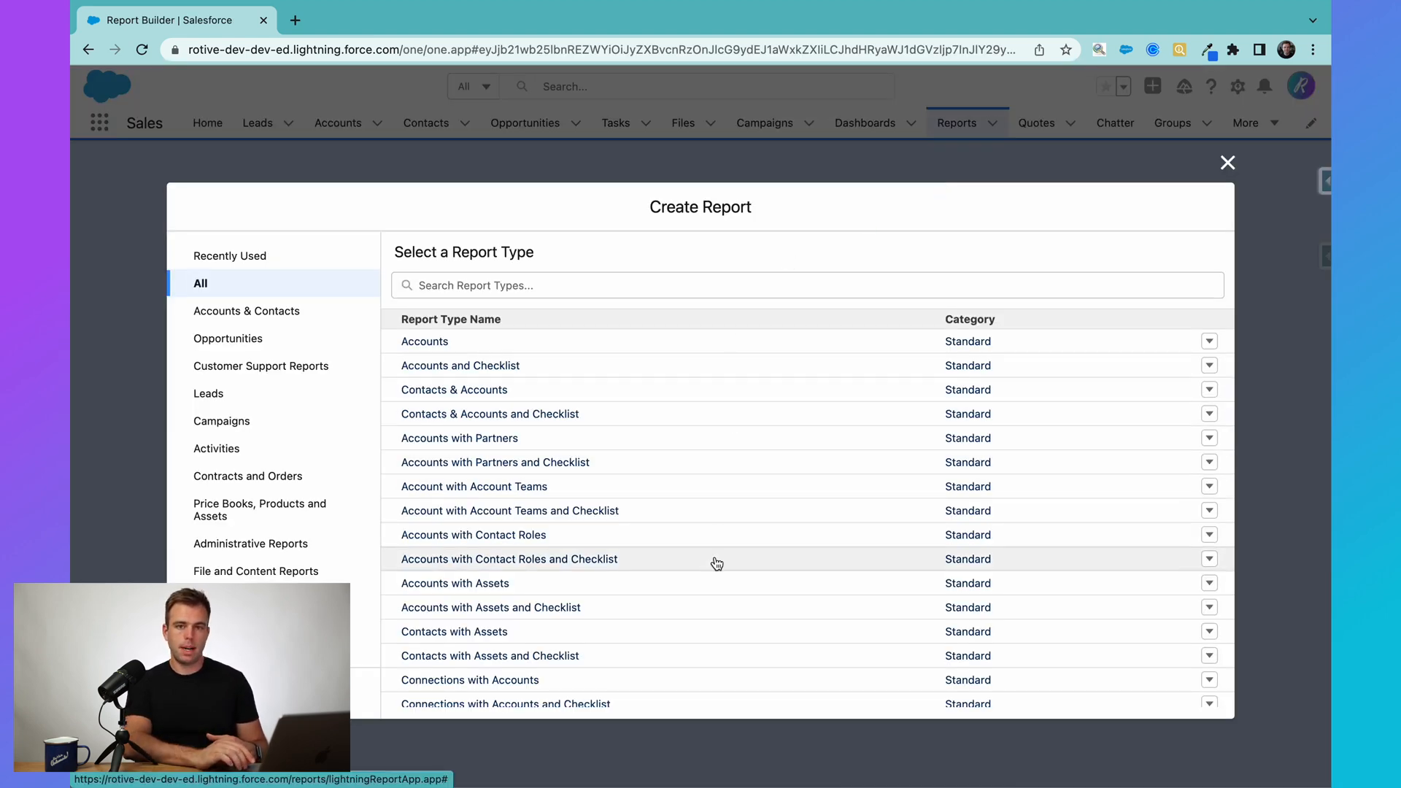
{"action": "scroll", "scroll_direction": "down", "scroll_amount": 3}
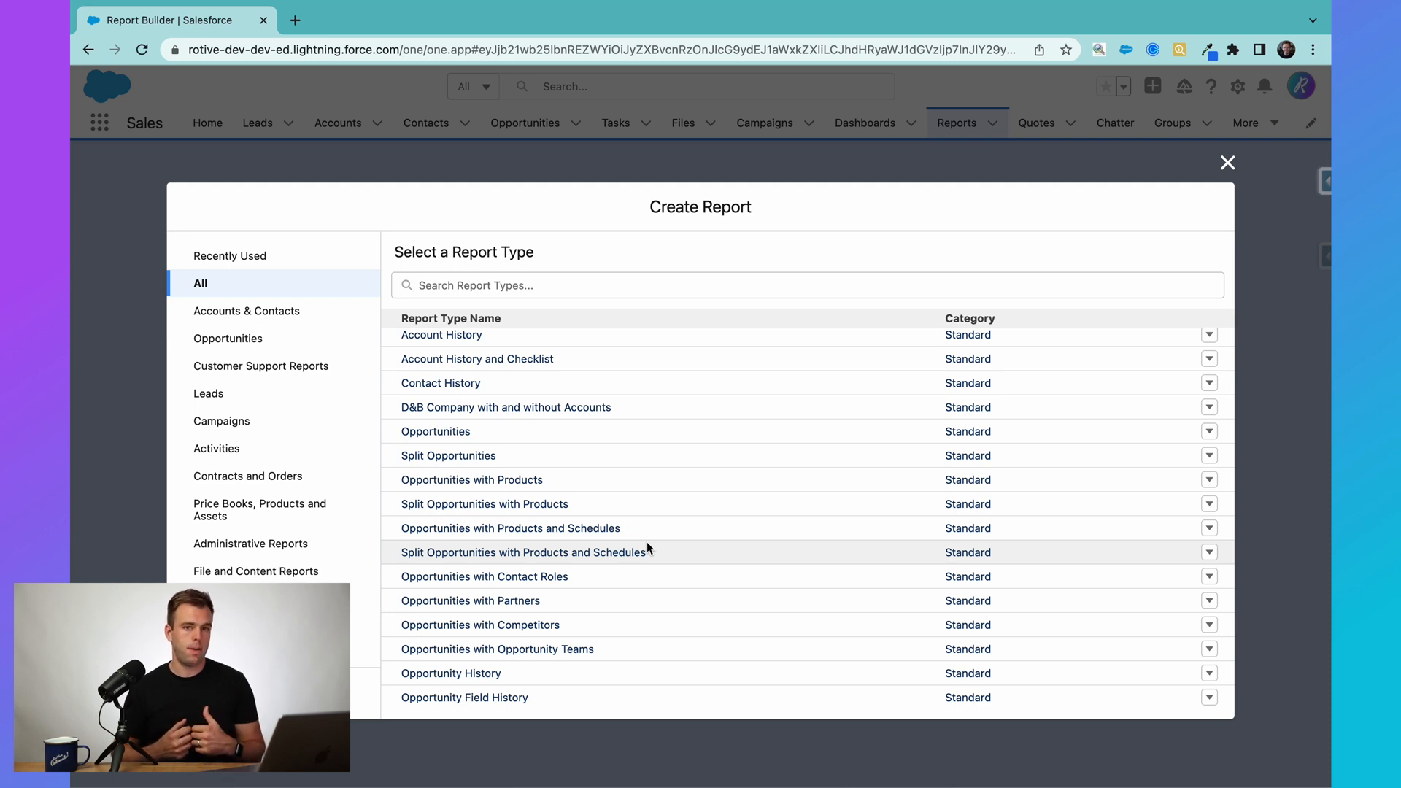
{"action": "mouse_move", "coordinate": [625, 431]}
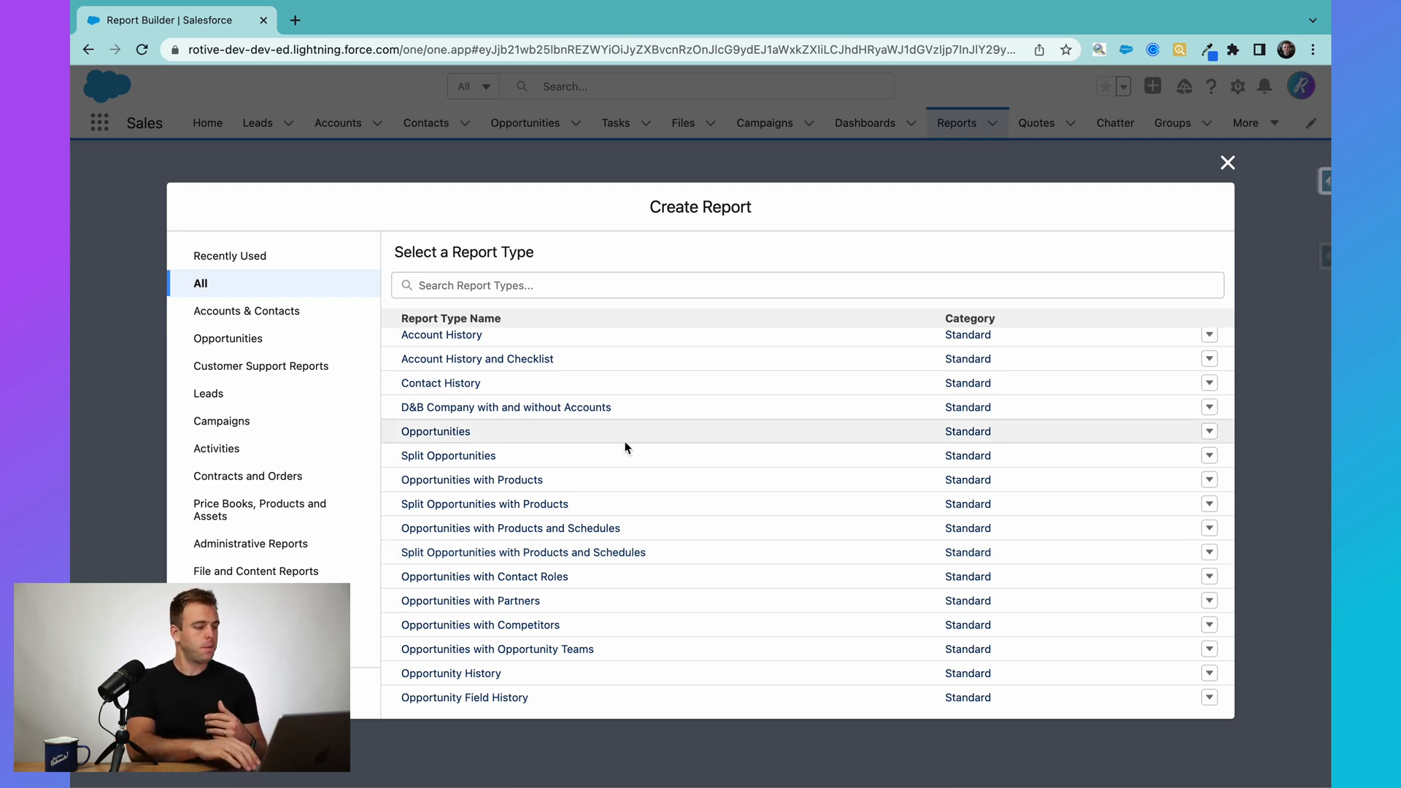
{"action": "left_click", "coordinate": [247, 310]}
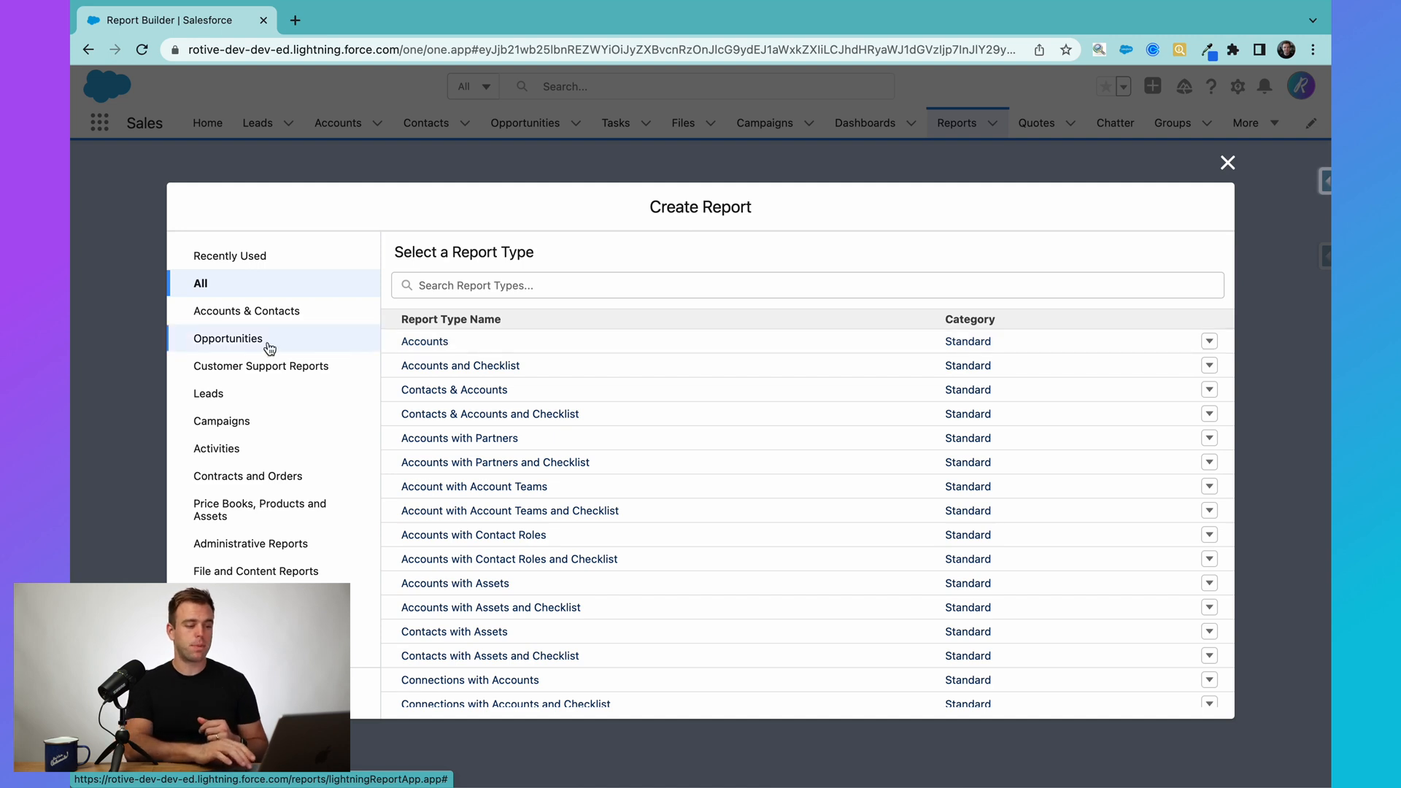
Filter the report type list to the Opportunities category
{"action": "left_click", "coordinate": [228, 338]}
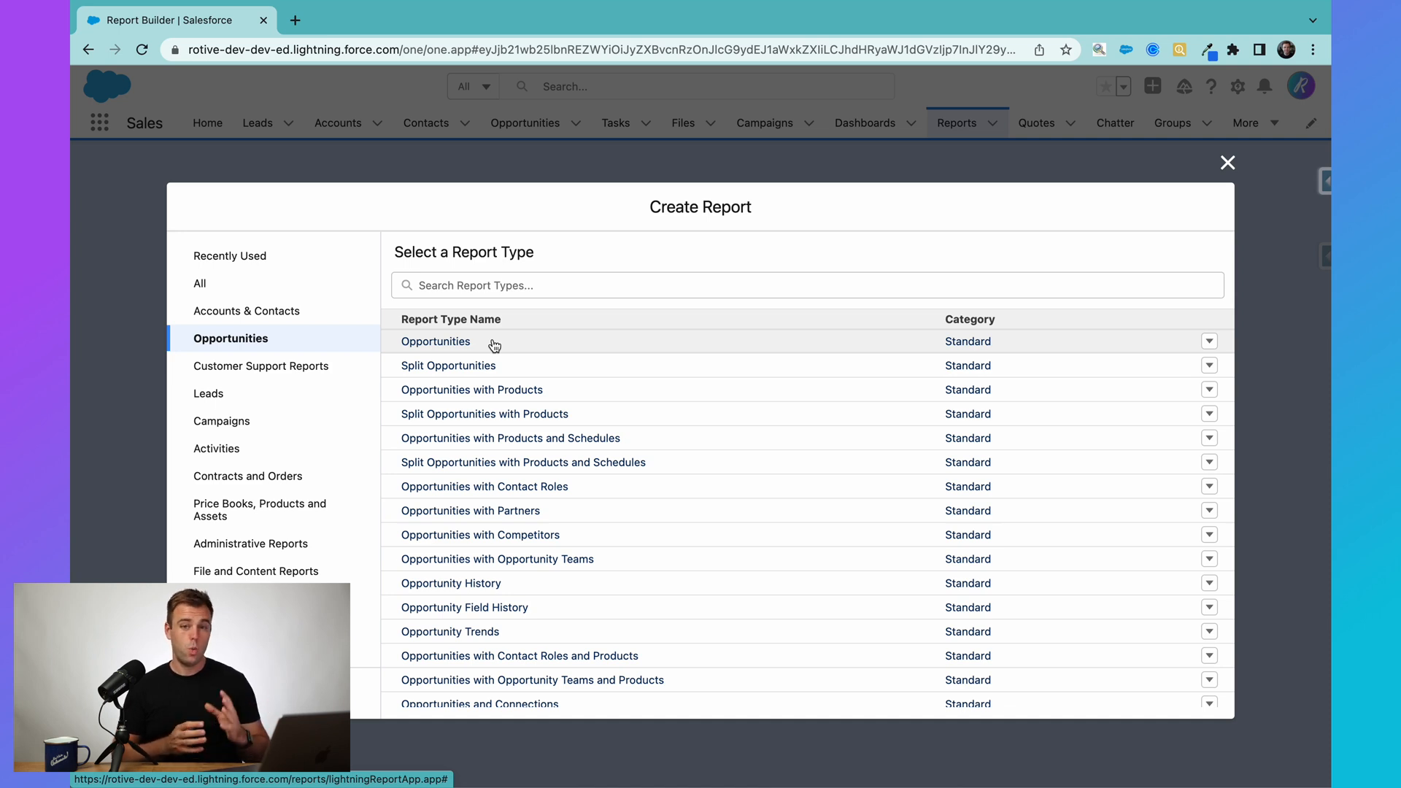
Select the Opportunities report type and scroll its details to Objects Used in Report Type
{"action": "left_click", "coordinate": [435, 342]}
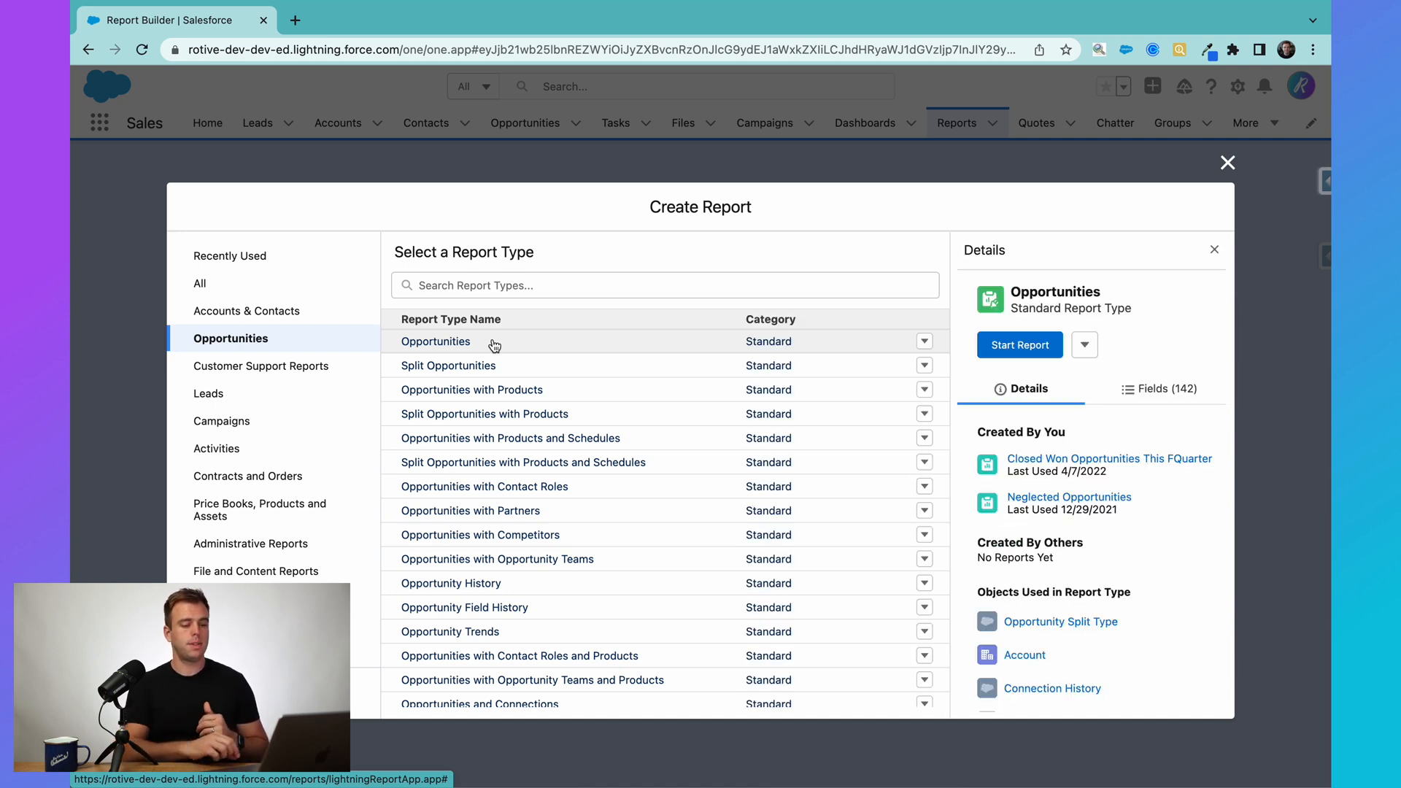
{"action": "scroll", "scroll_direction": "down", "scroll_amount": 3}
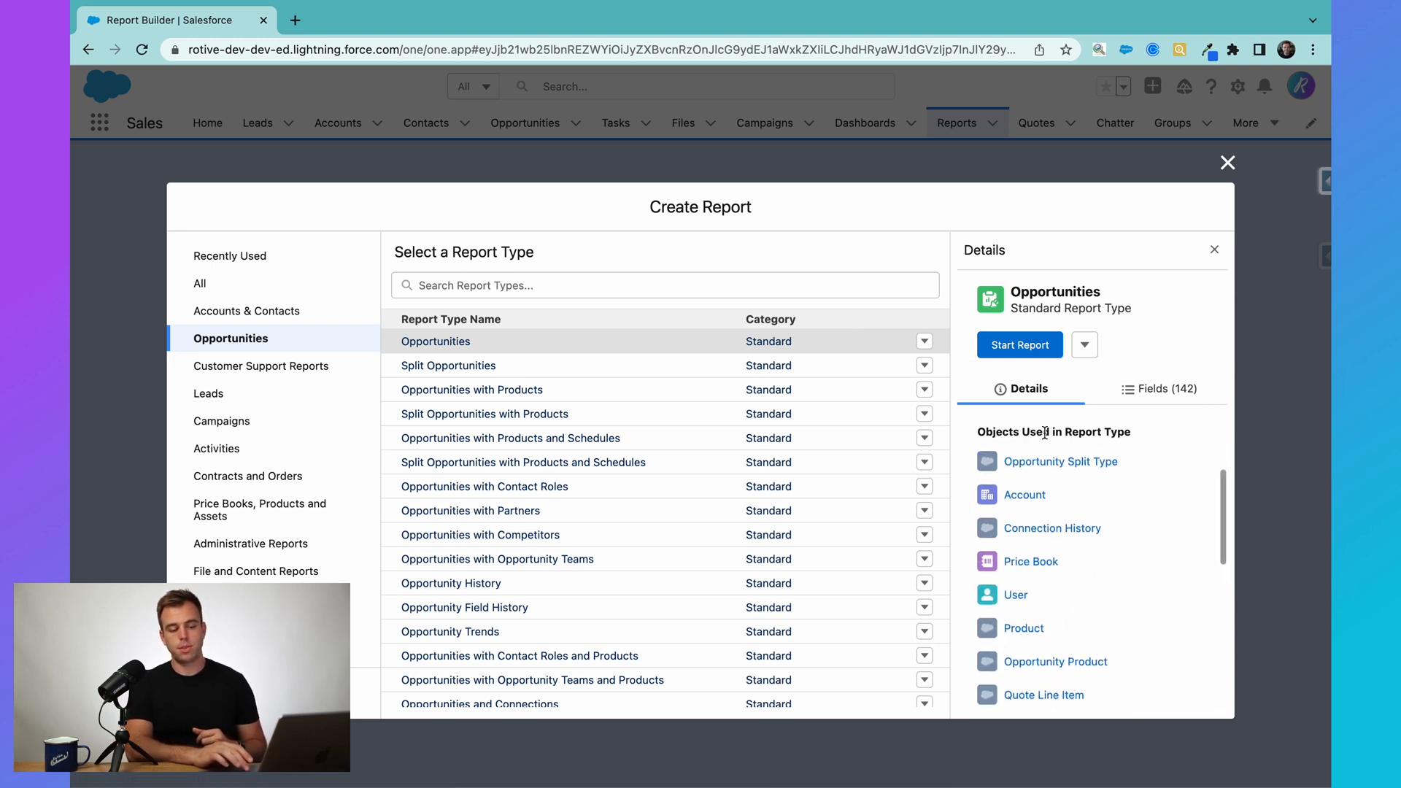
{"action": "scroll", "scroll_direction": "down", "scroll_amount": 3}
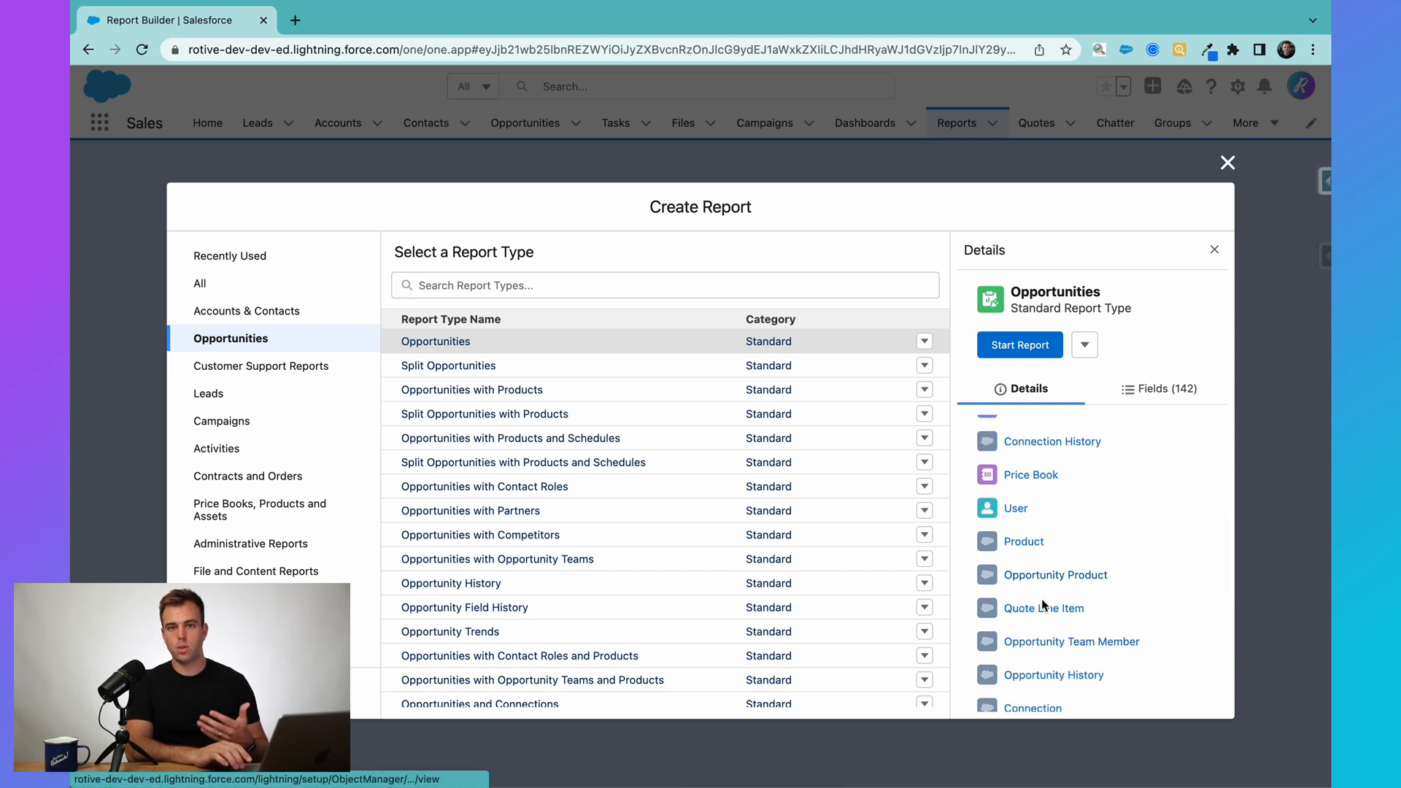
{"action": "scroll", "scroll_direction": "down", "scroll_amount": 3}
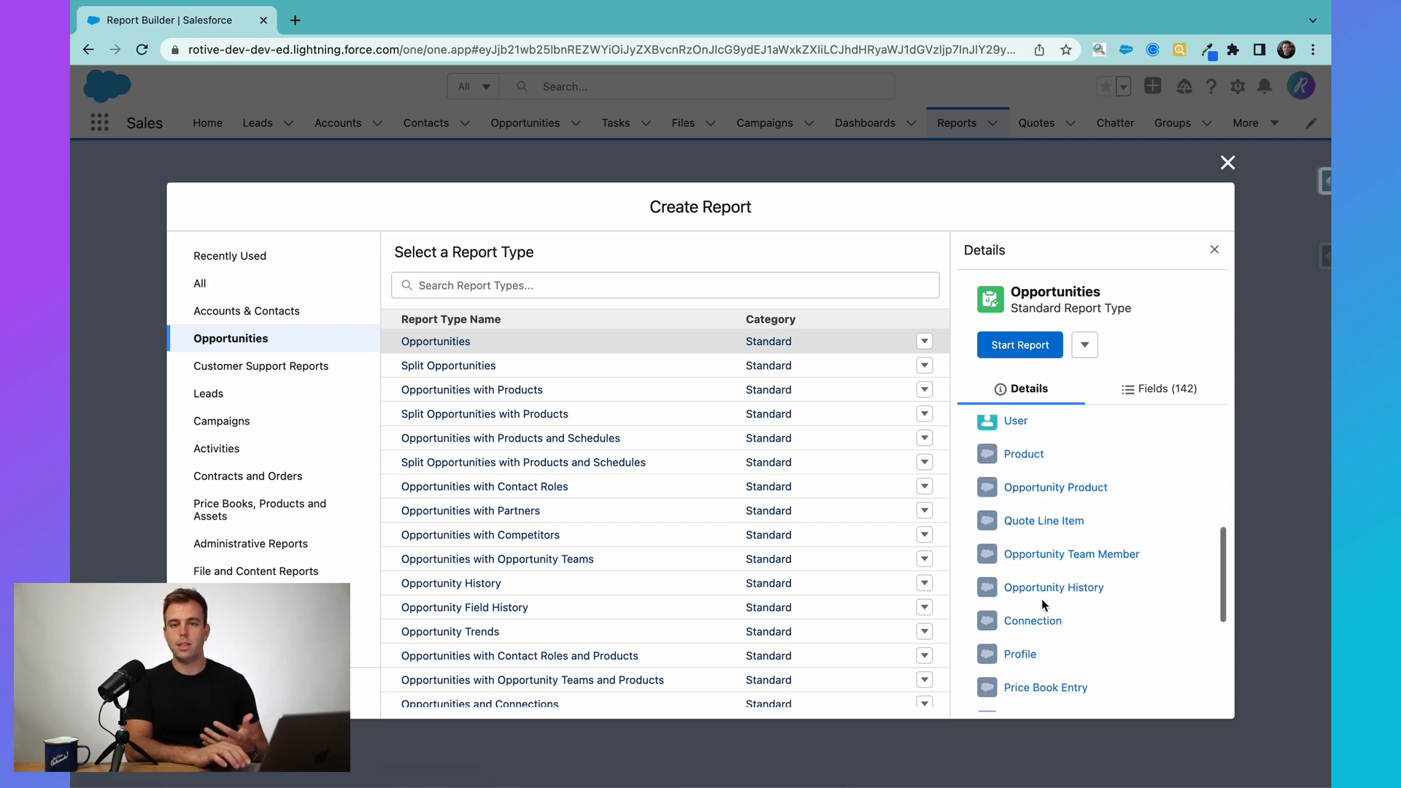
{"action": "scroll", "scroll_direction": "down", "scroll_amount": 3}
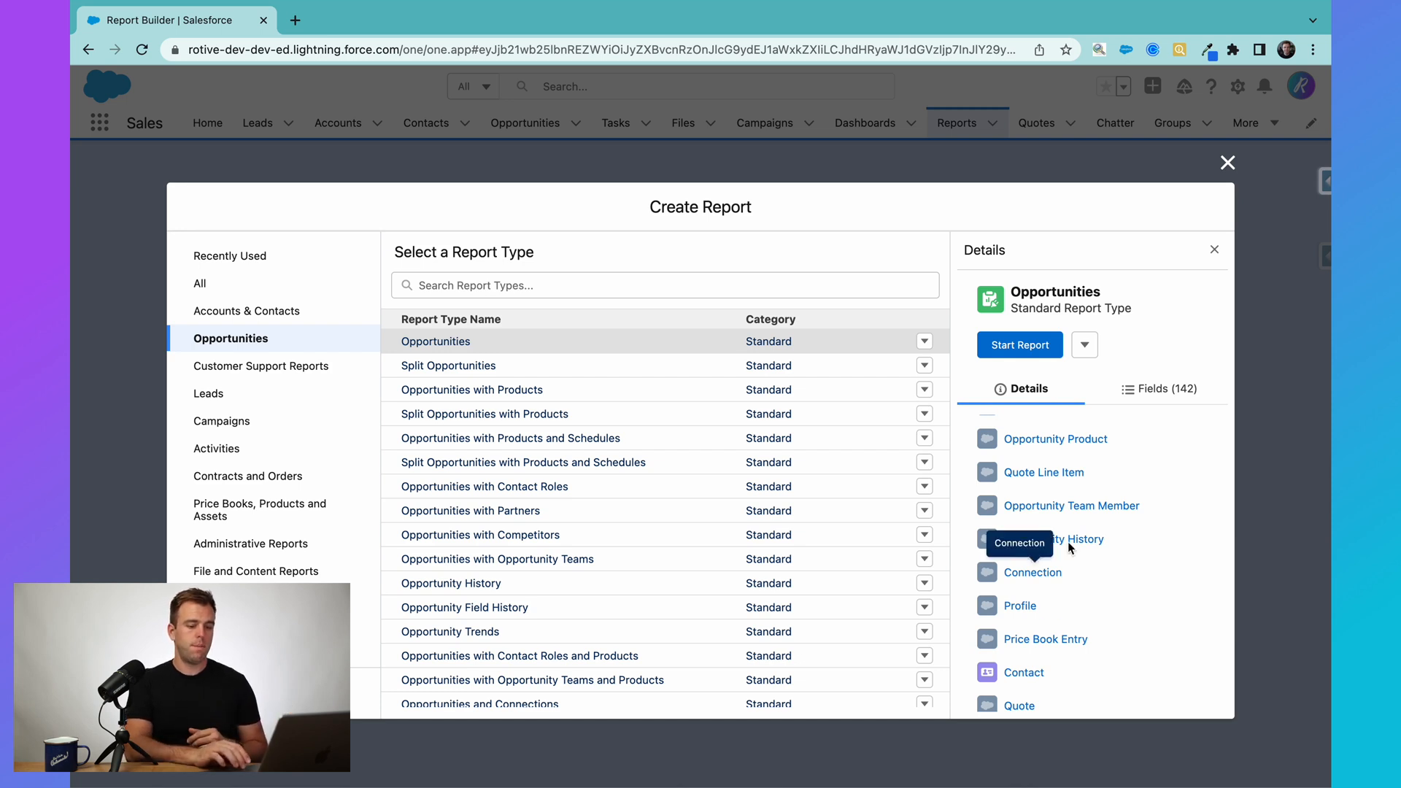
Browse the 142 Opportunities report fields and show the hide-report-type option beside Start Report
{"action": "left_click", "coordinate": [1165, 389]}
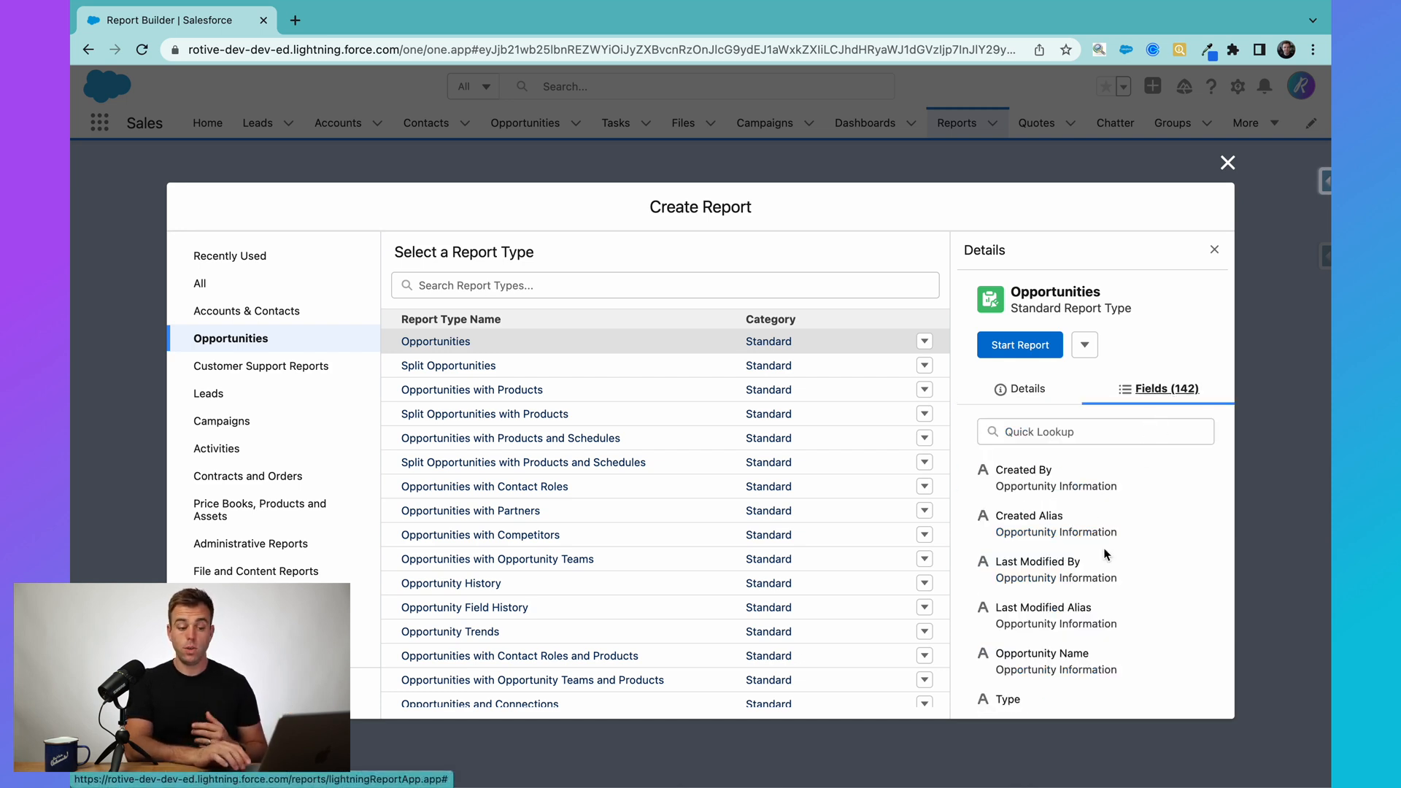
{"action": "scroll", "scroll_direction": "down", "scroll_amount": 3}
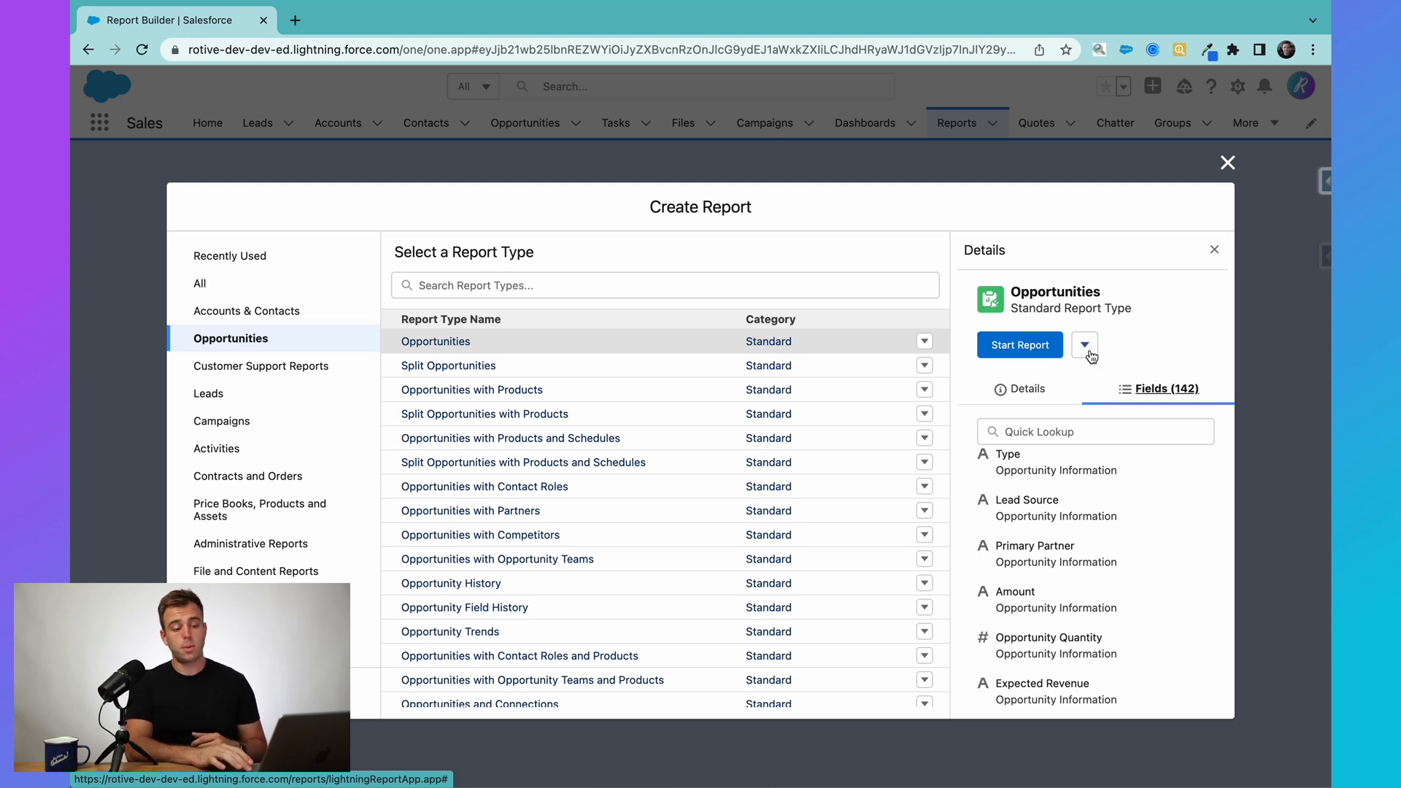
{"action": "left_click", "coordinate": [1083, 345]}
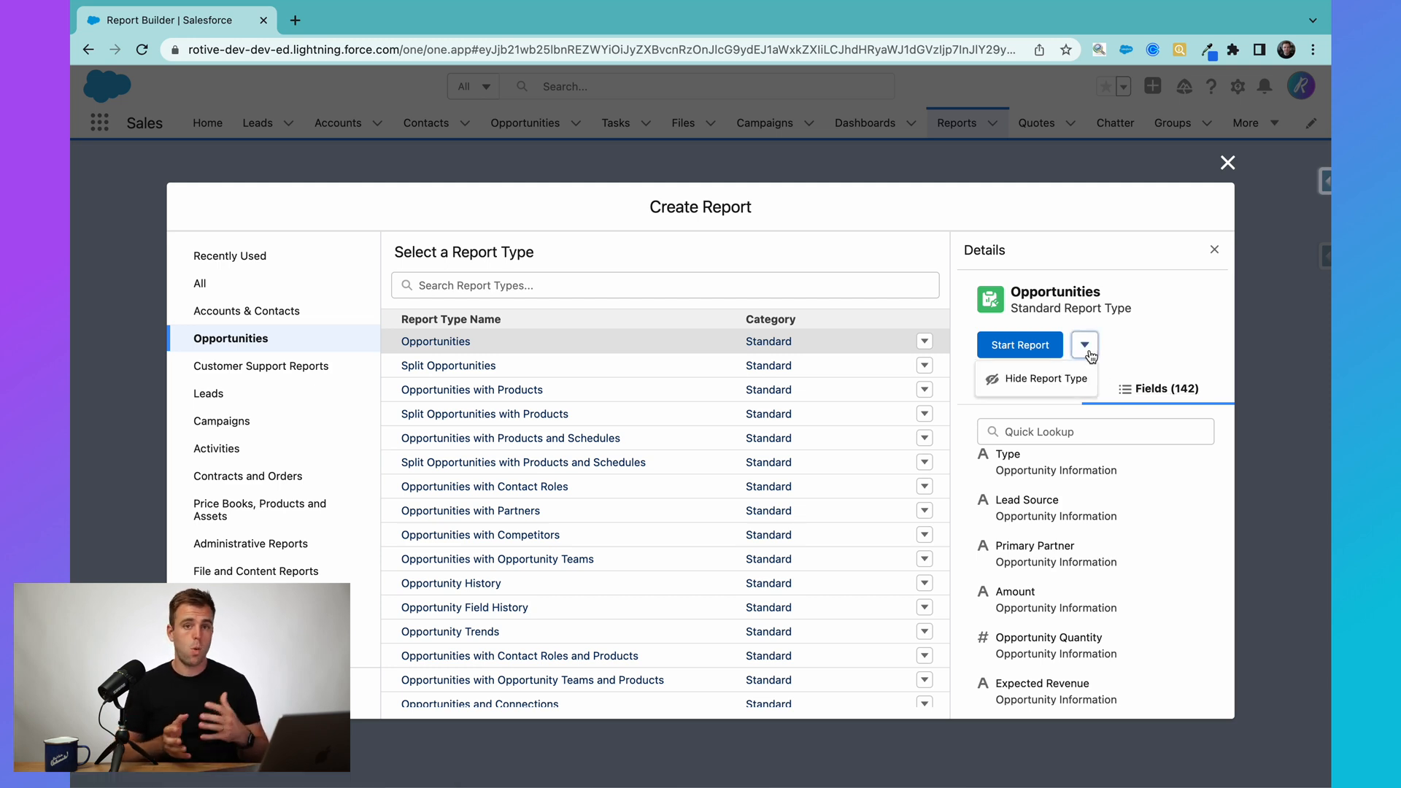